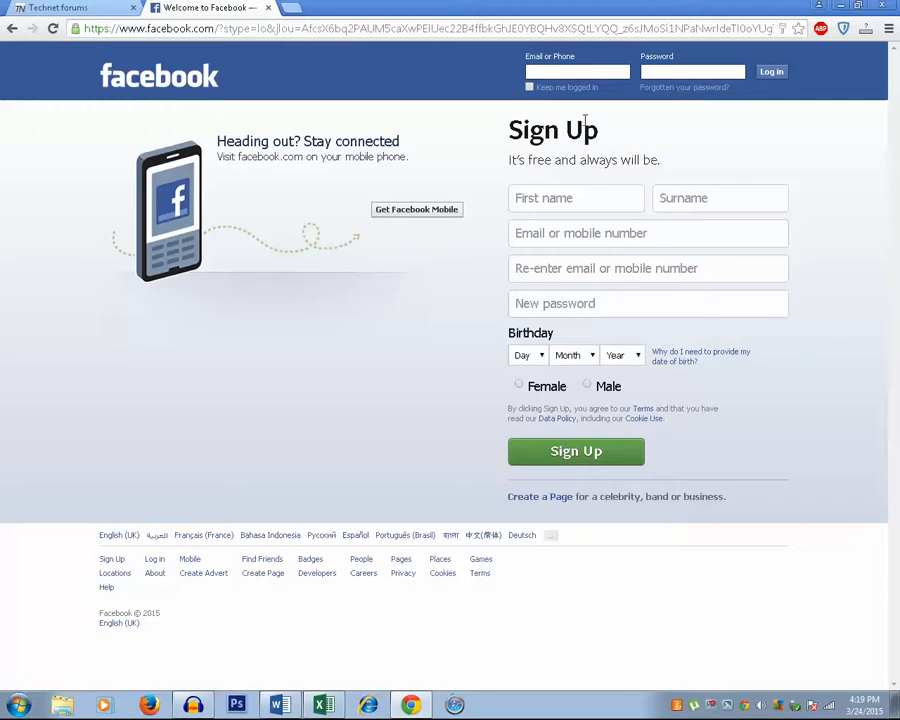
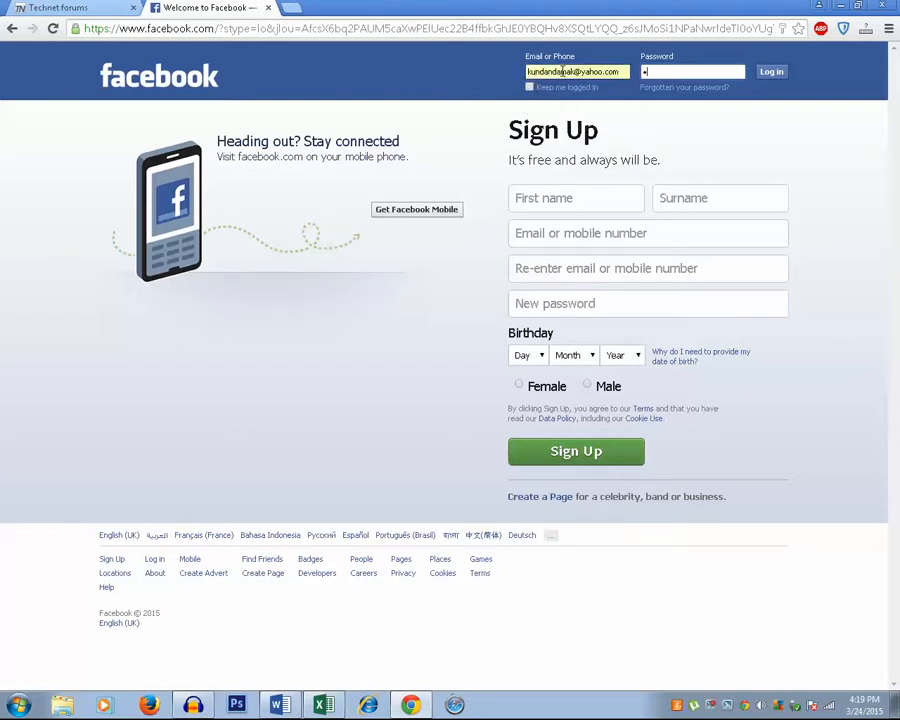
Sign in with the email starting 'kund' and the account password from the welcome page.
type("••••••")
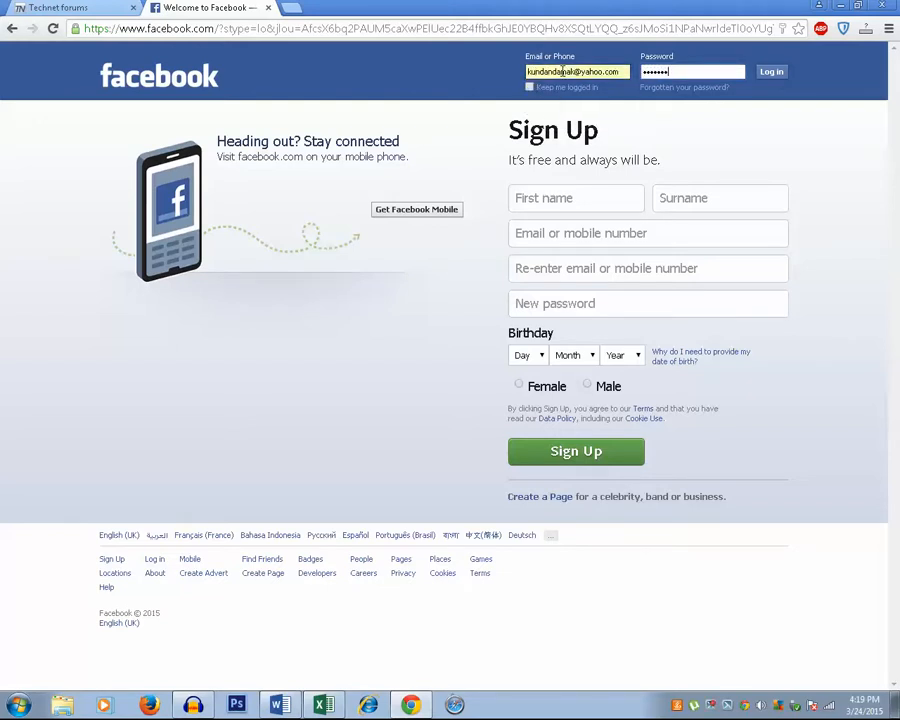
left_click(782, 72)
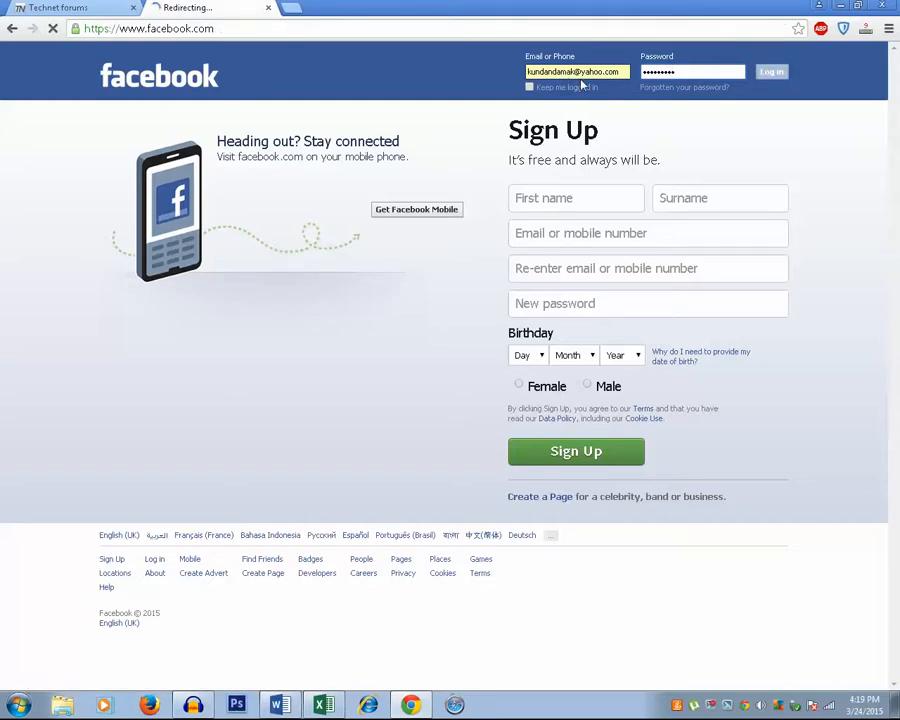
left_click(780, 72)
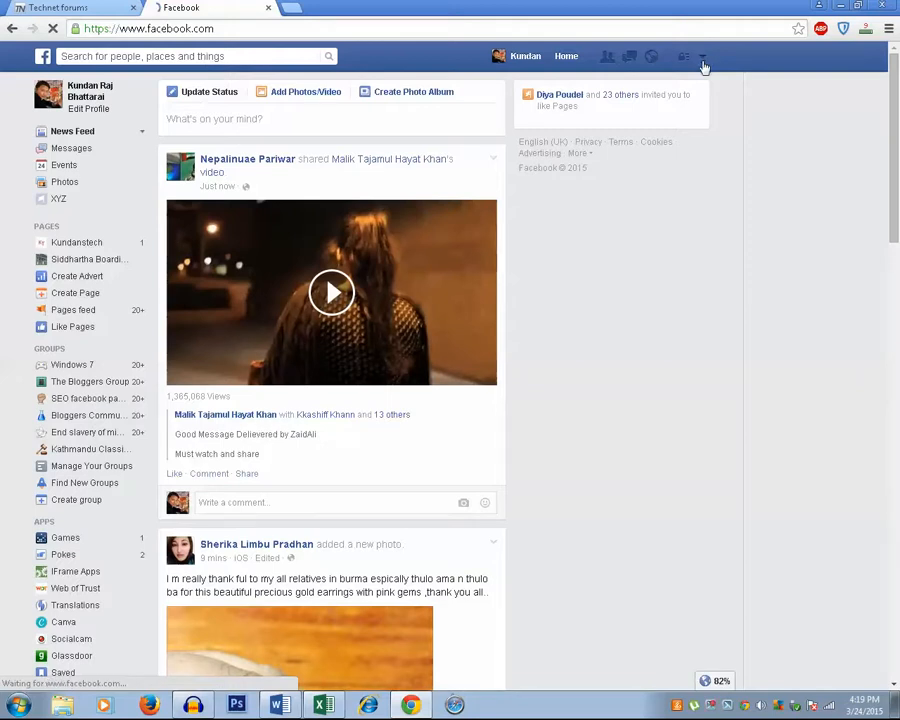
Go to Settings from the account dropdown to reach General Account Settings.
left_click(676, 52)
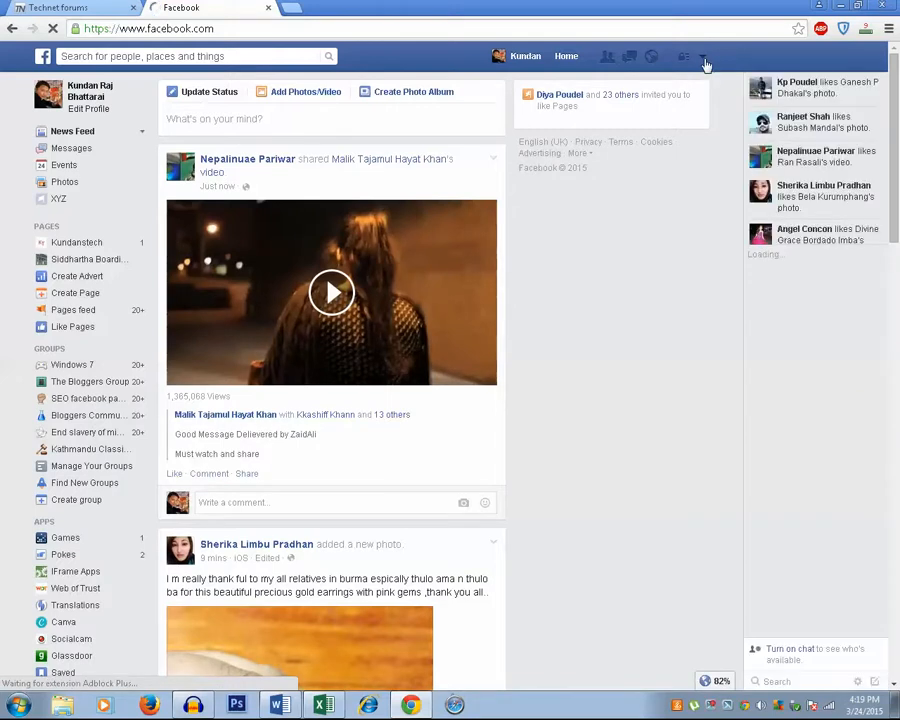
left_click(714, 56)
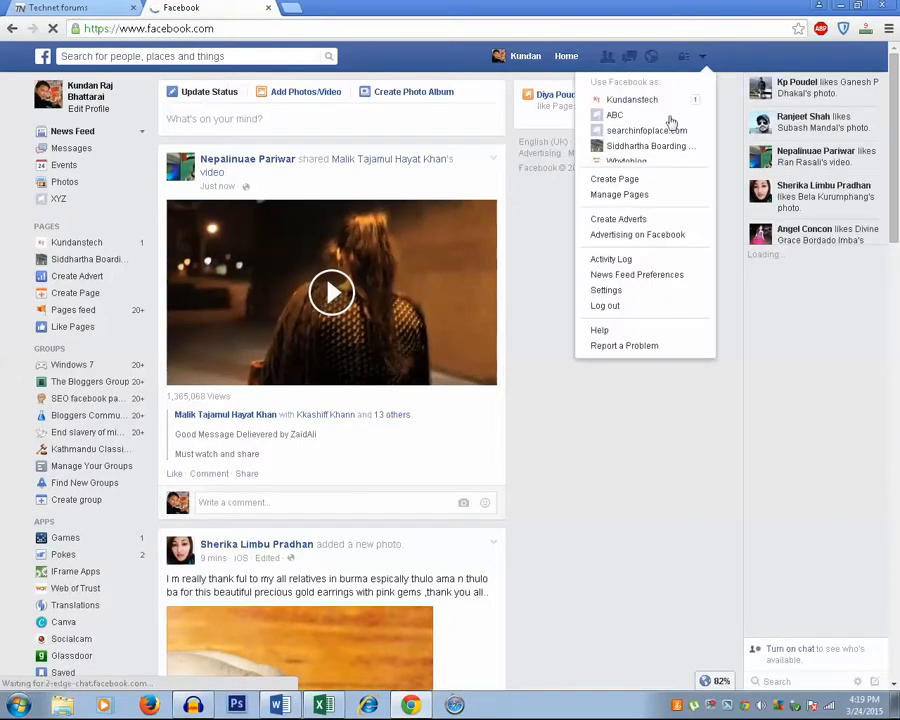
left_click(606, 290)
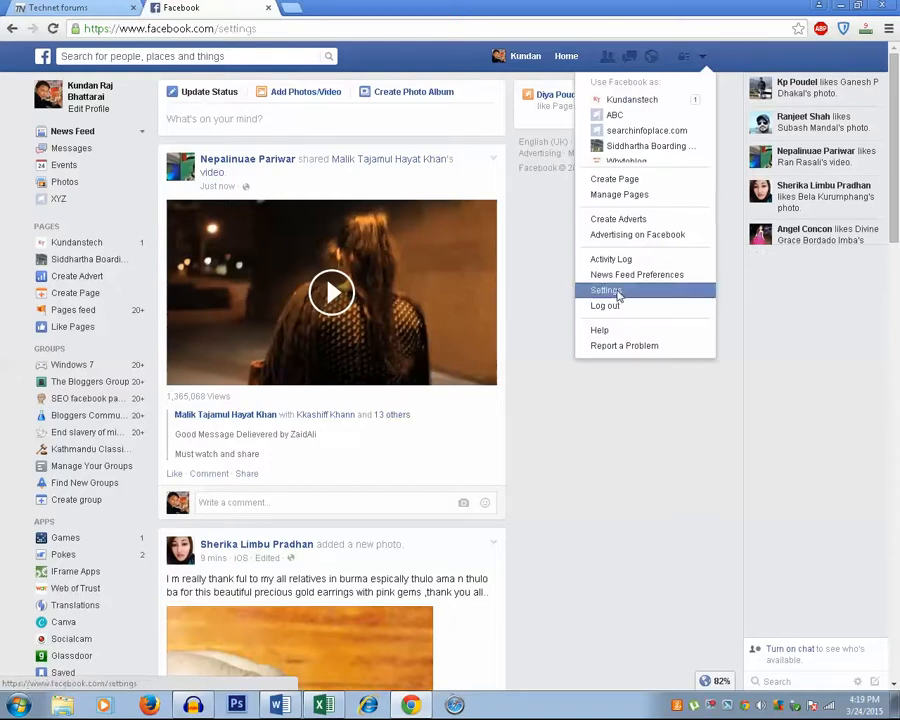
left_click(604, 290)
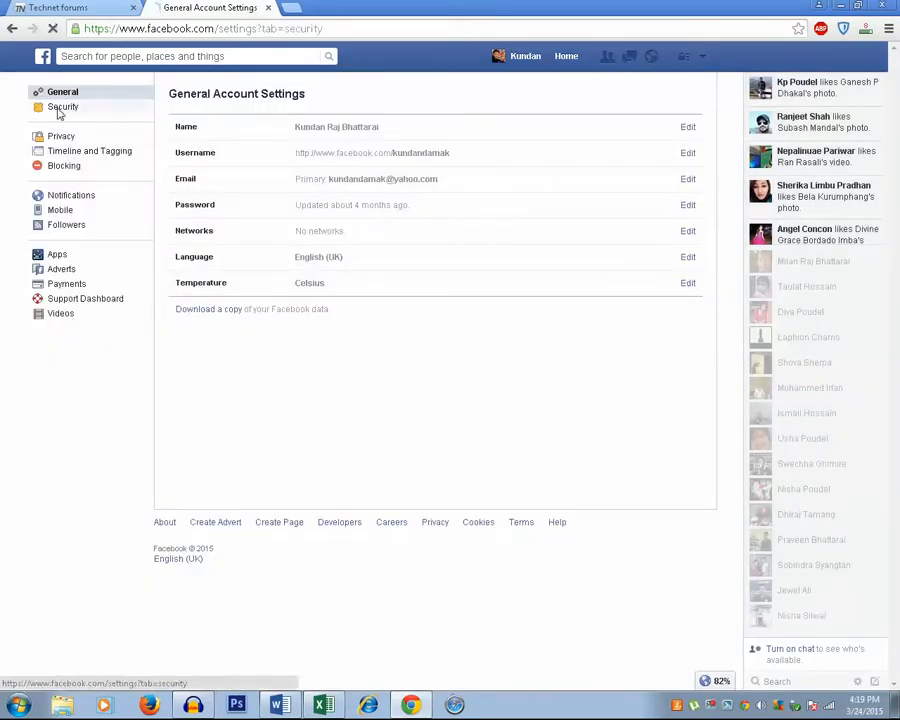
In Security Settings, edit Login Approvals and require a security code for unknown browsers.
left_click(58, 108)
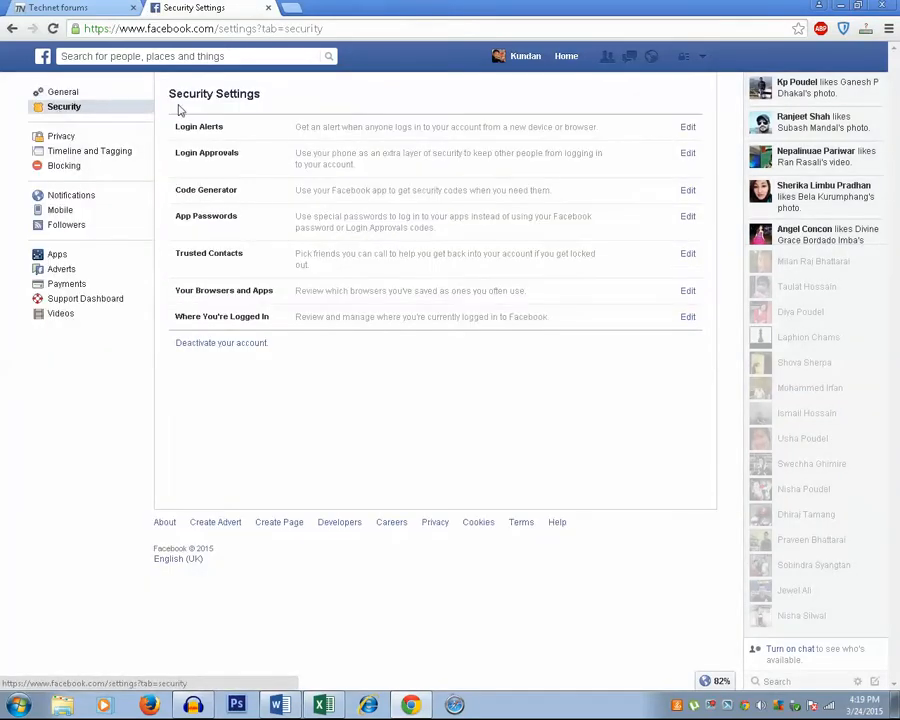
mouse_move(188, 160)
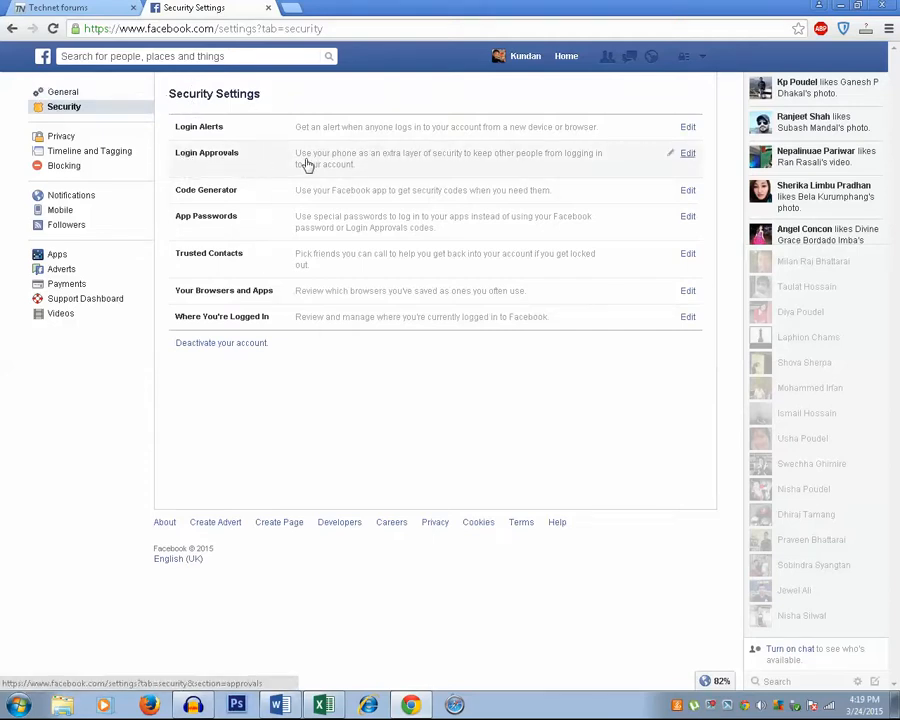
mouse_move(362, 160)
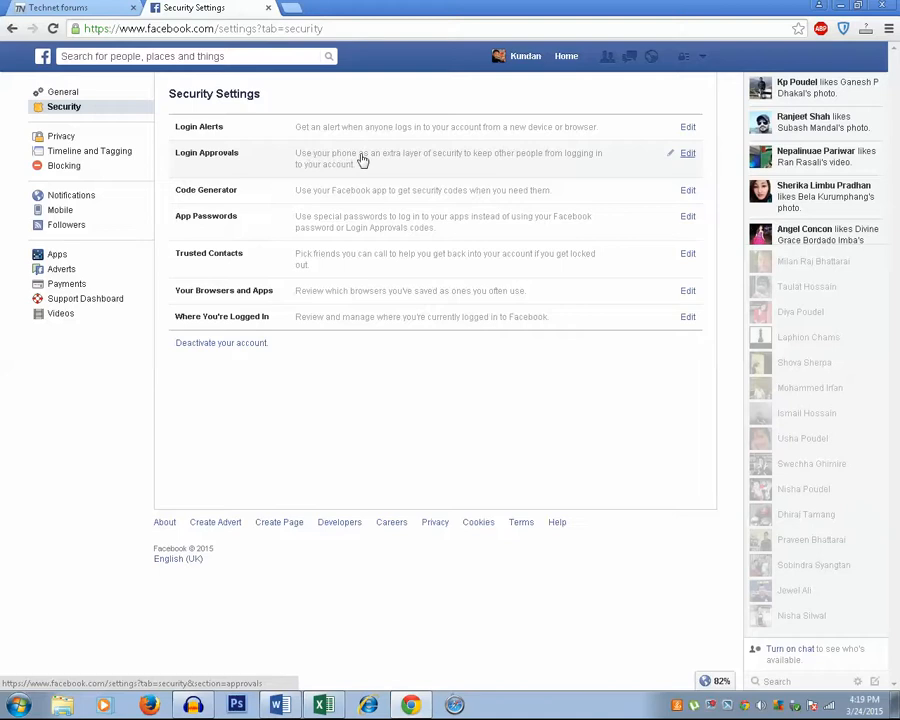
mouse_move(548, 168)
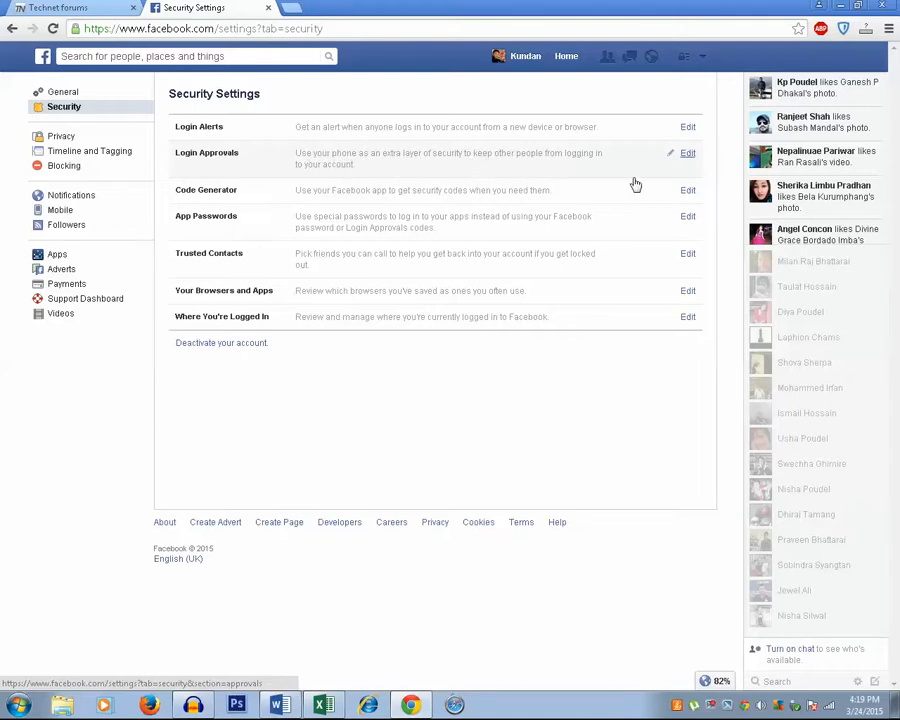
left_click(688, 152)
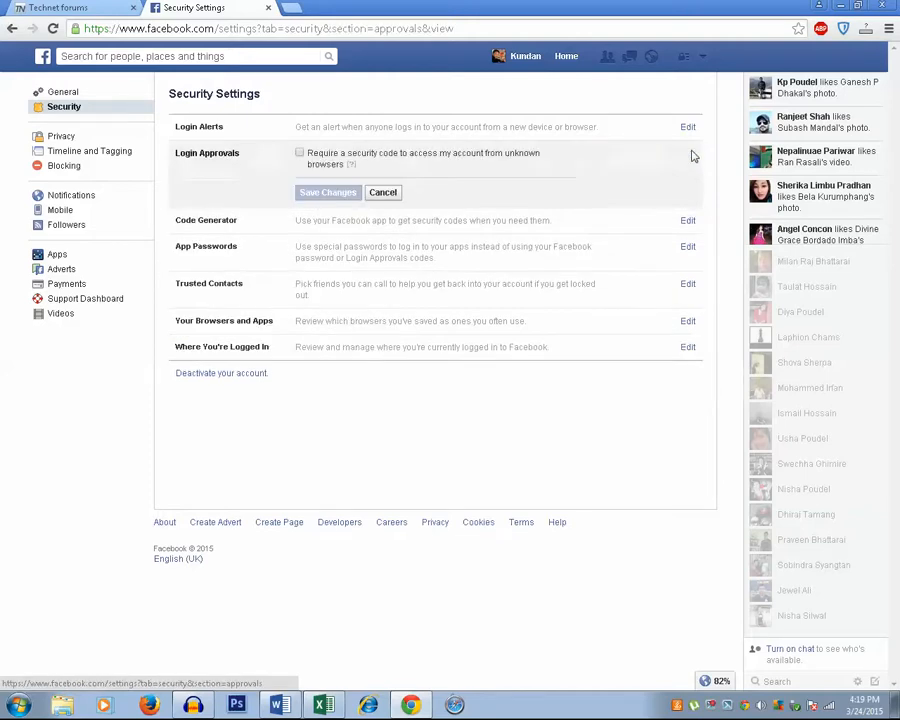
mouse_move(320, 160)
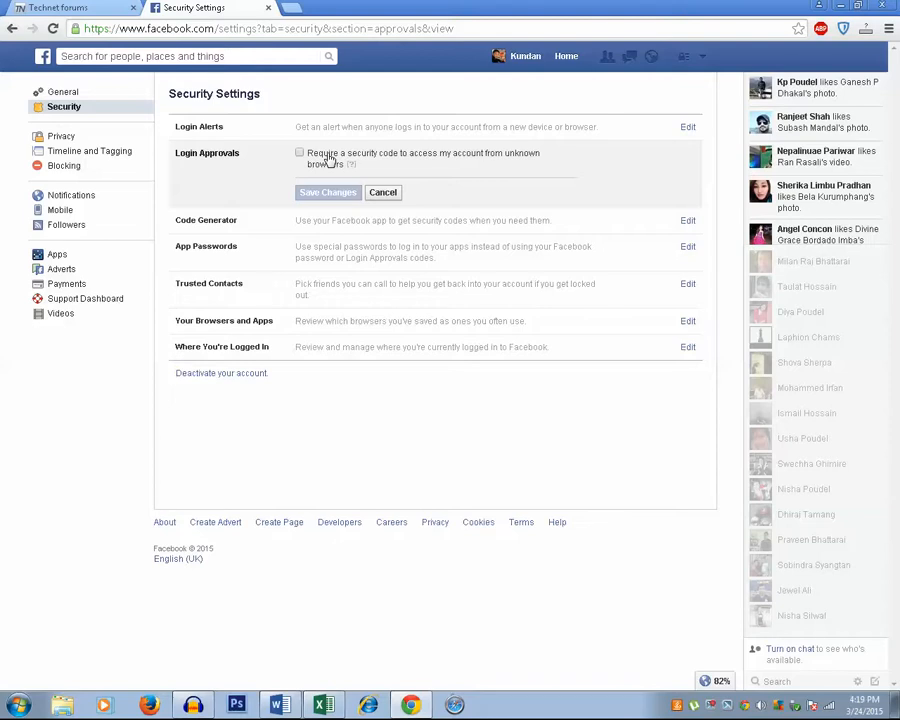
left_click(300, 152)
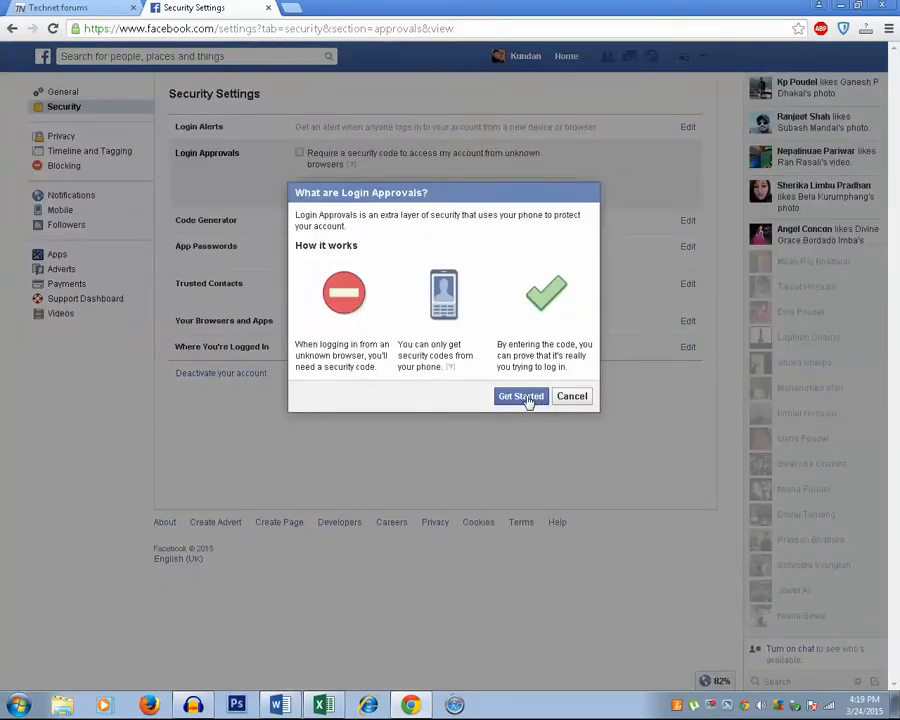
left_click(520, 396)
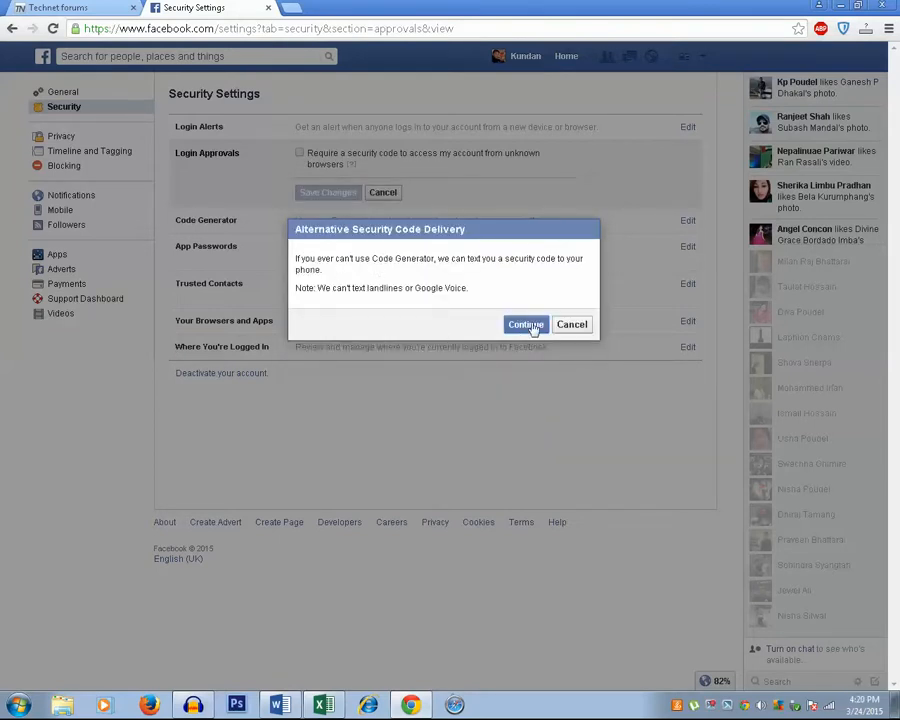
left_click(524, 324)
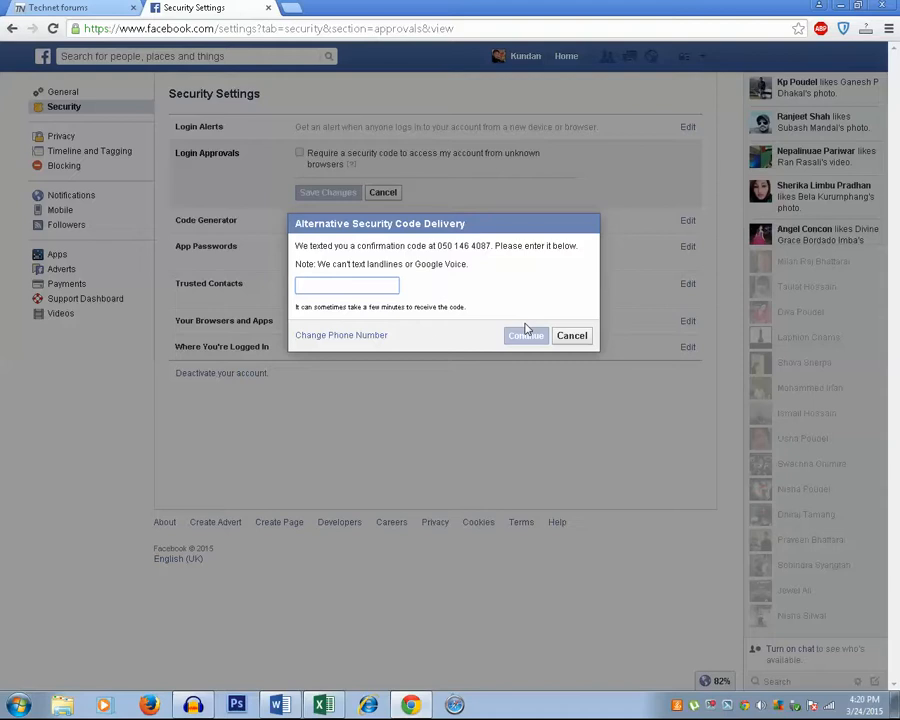
mouse_move(426, 330)
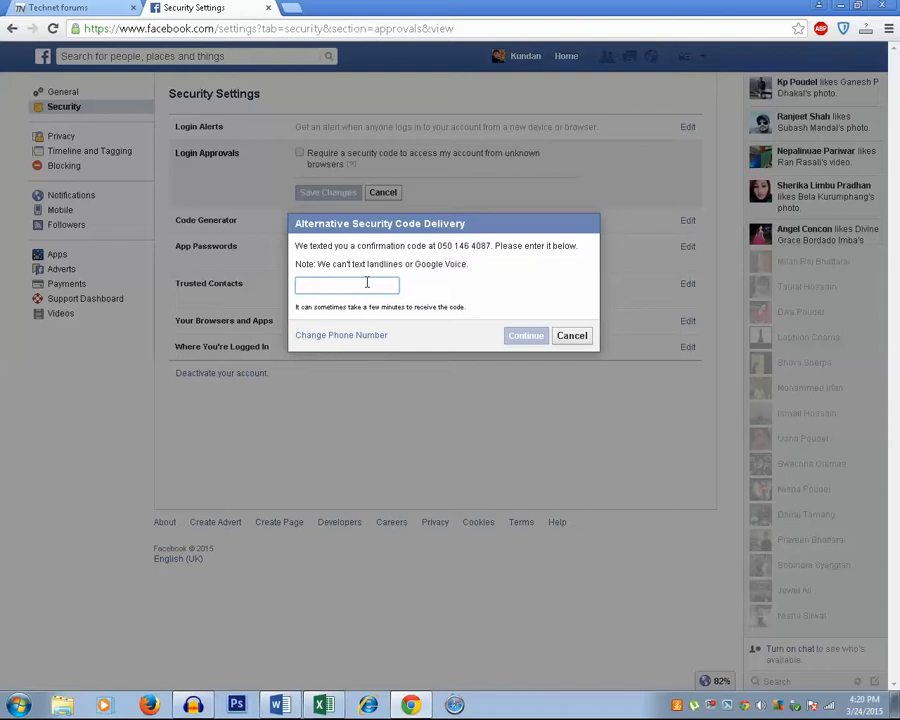
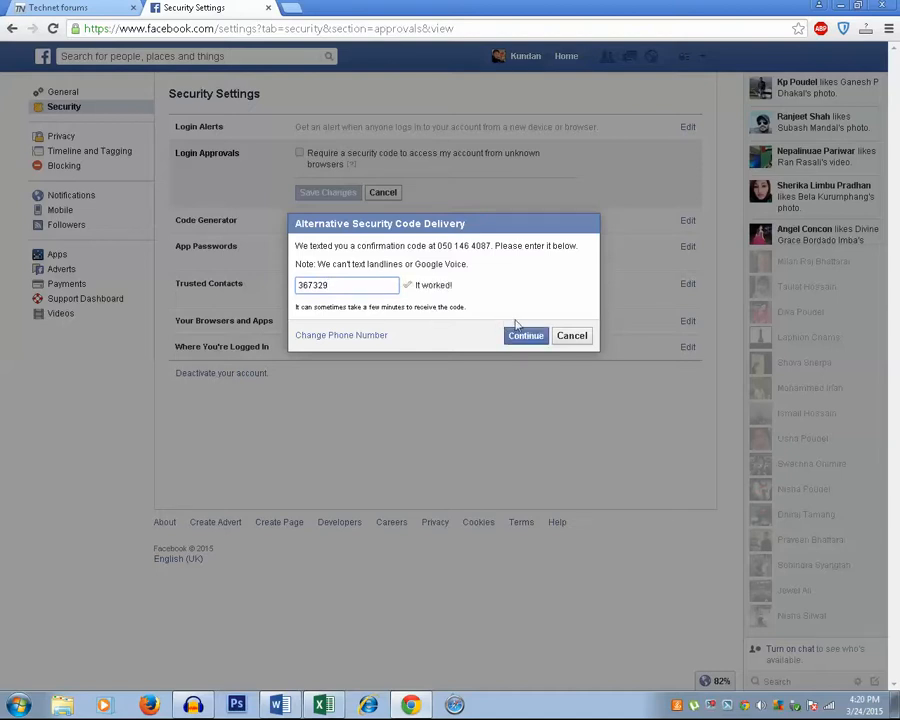
left_click(526, 336)
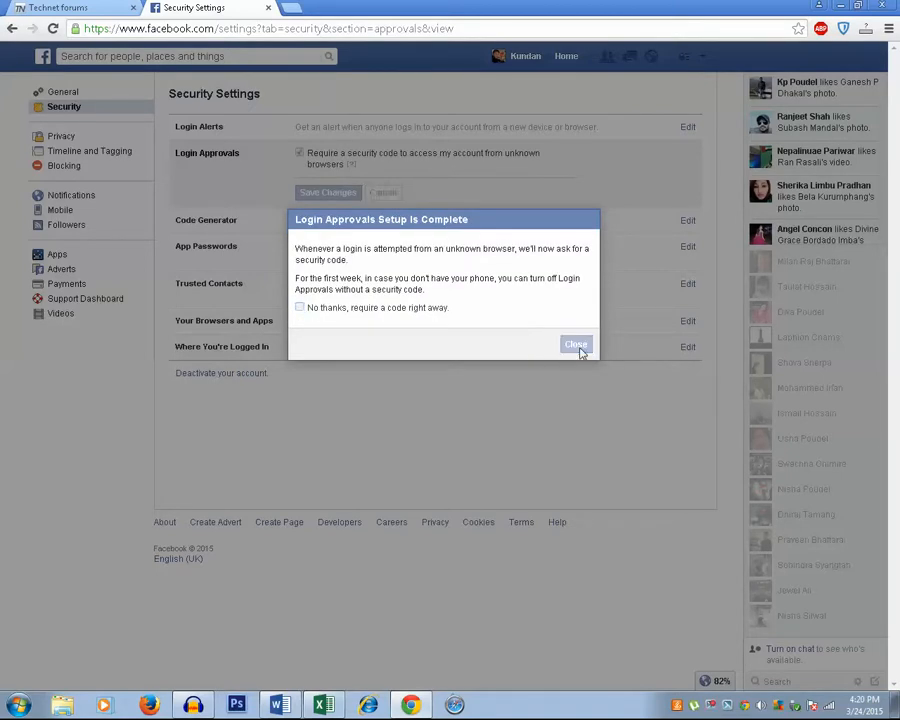
left_click(576, 344)
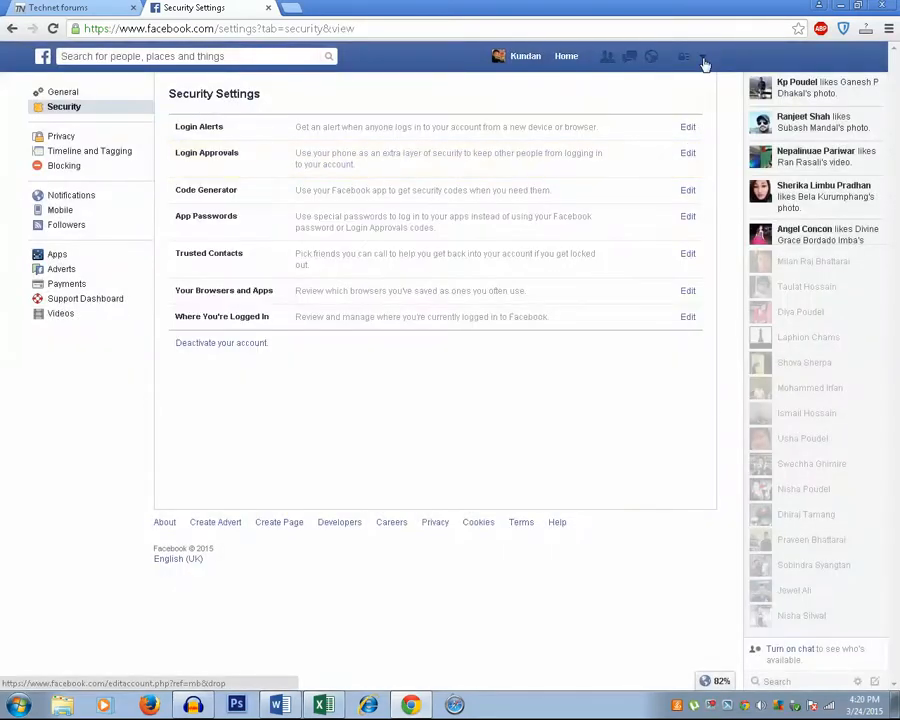
Log out of the account from the account dropdown menu.
left_click(712, 56)
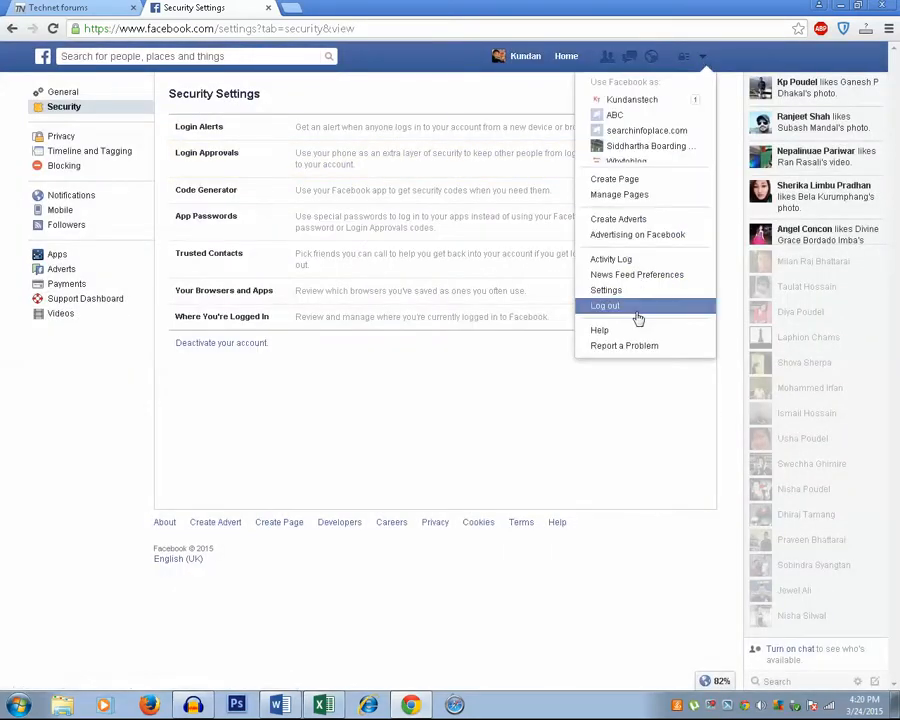
left_click(604, 304)
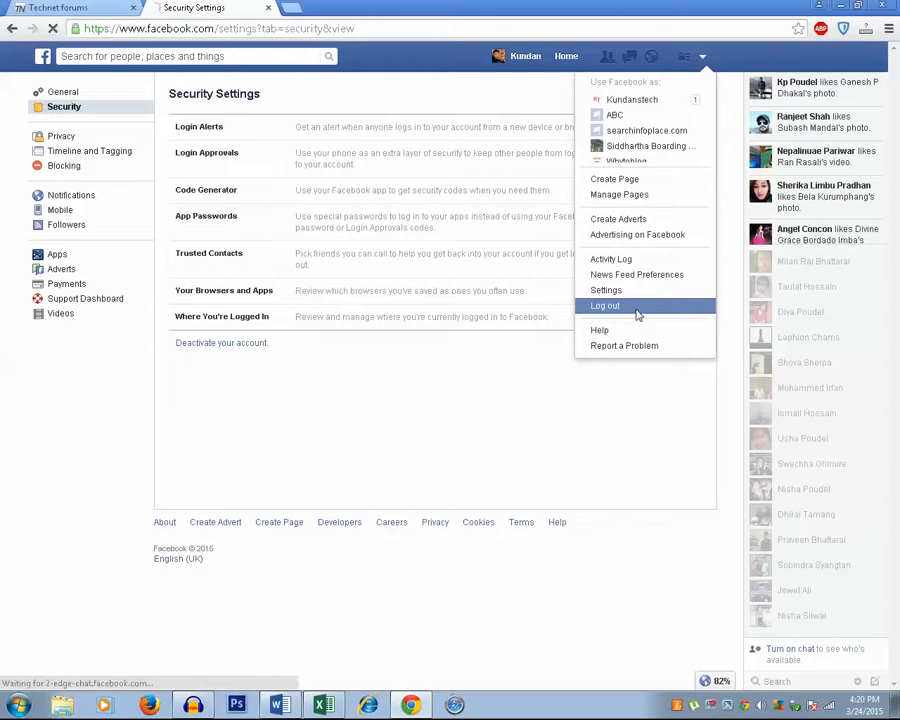
left_click(604, 306)
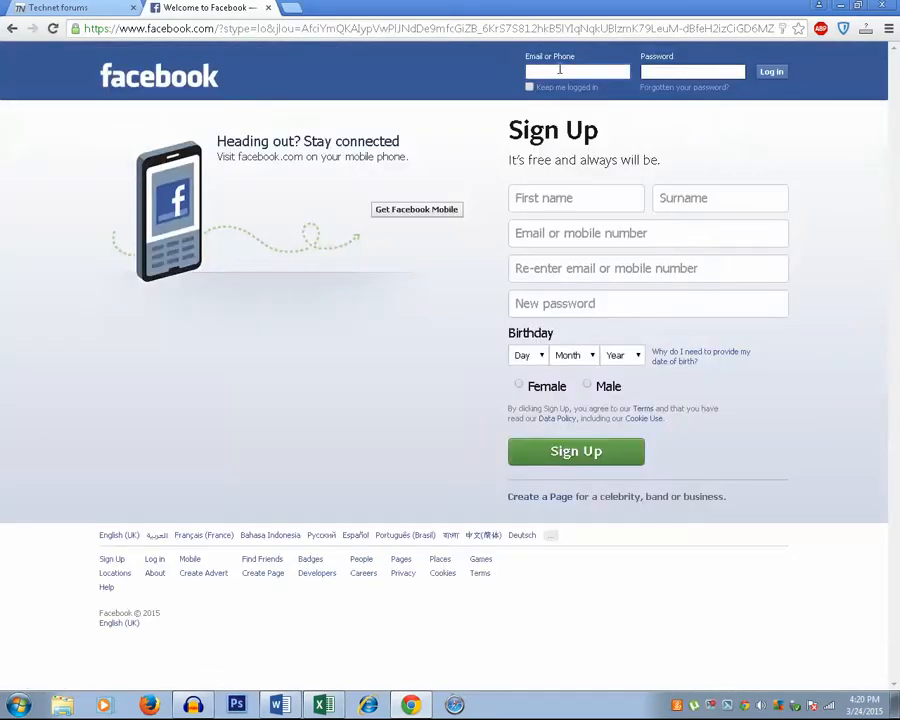
Log back in using the autofilled 'kundan' email and the password.
type("kundan")
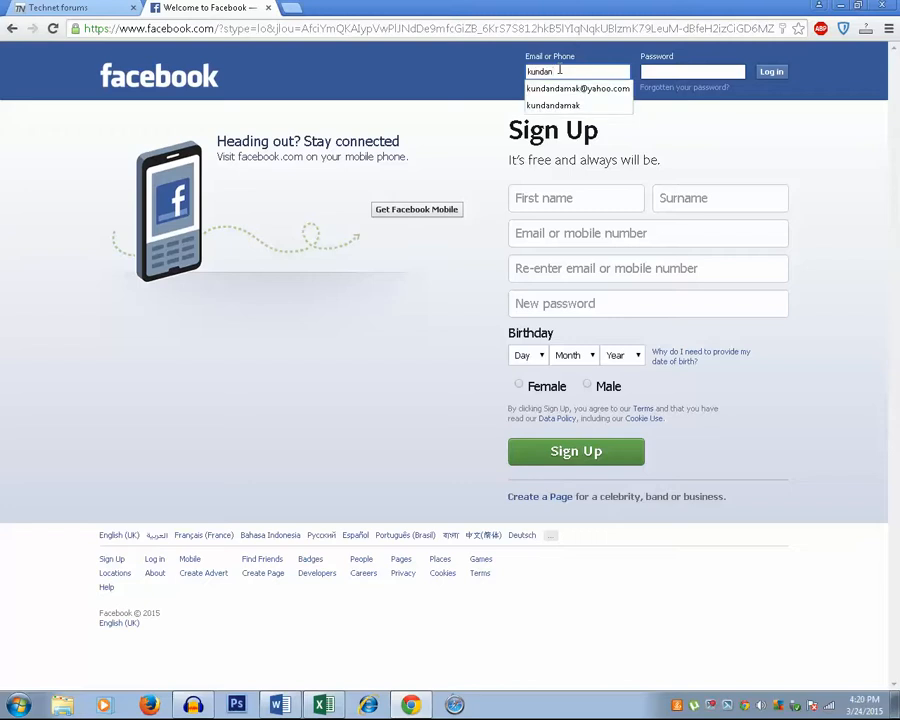
left_click(580, 88)
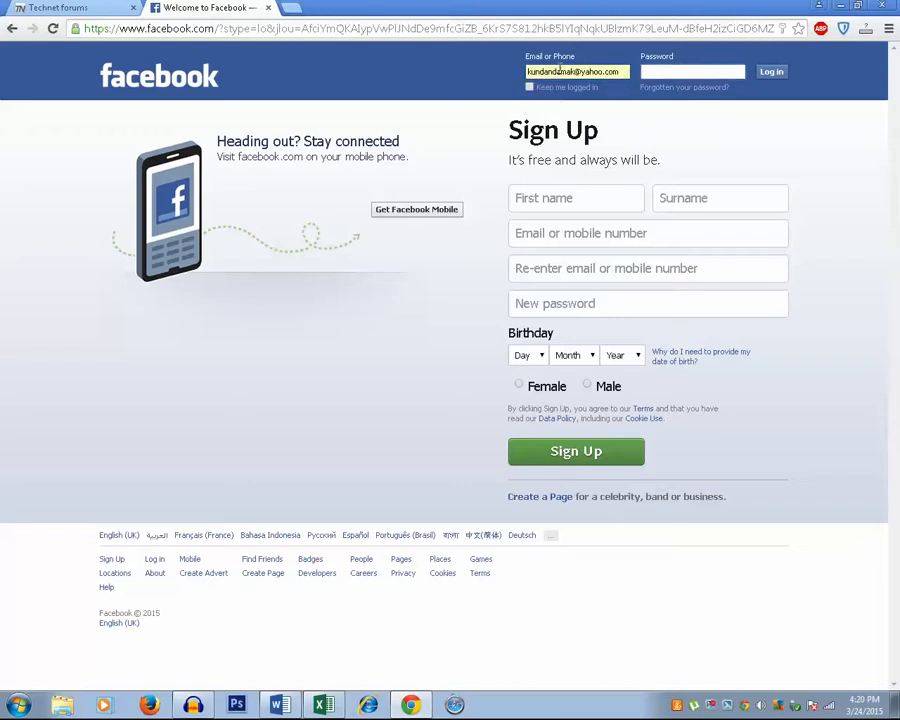
type("••")
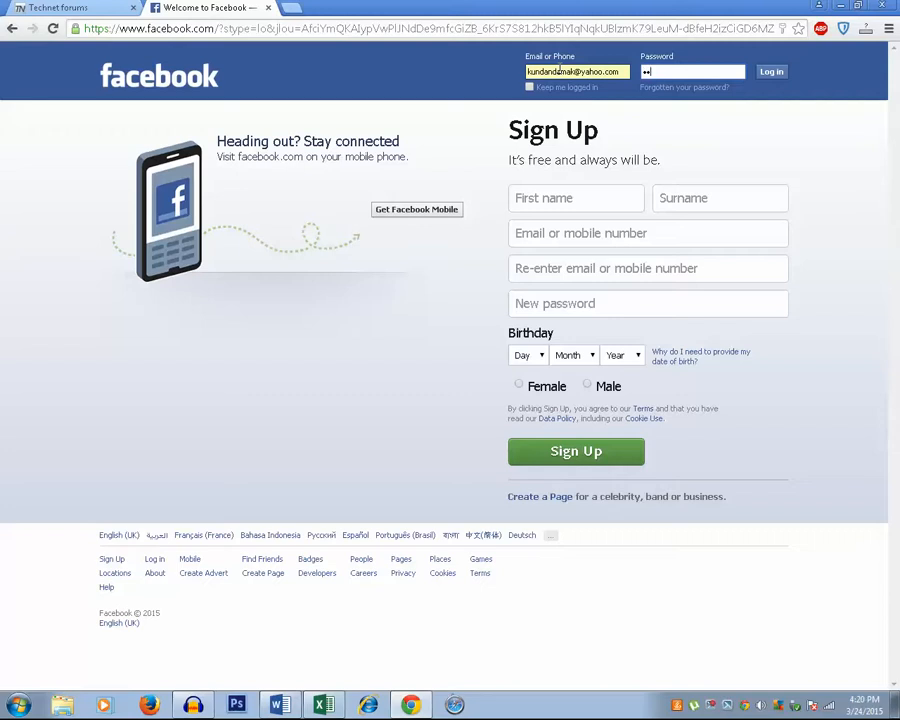
type("••••")
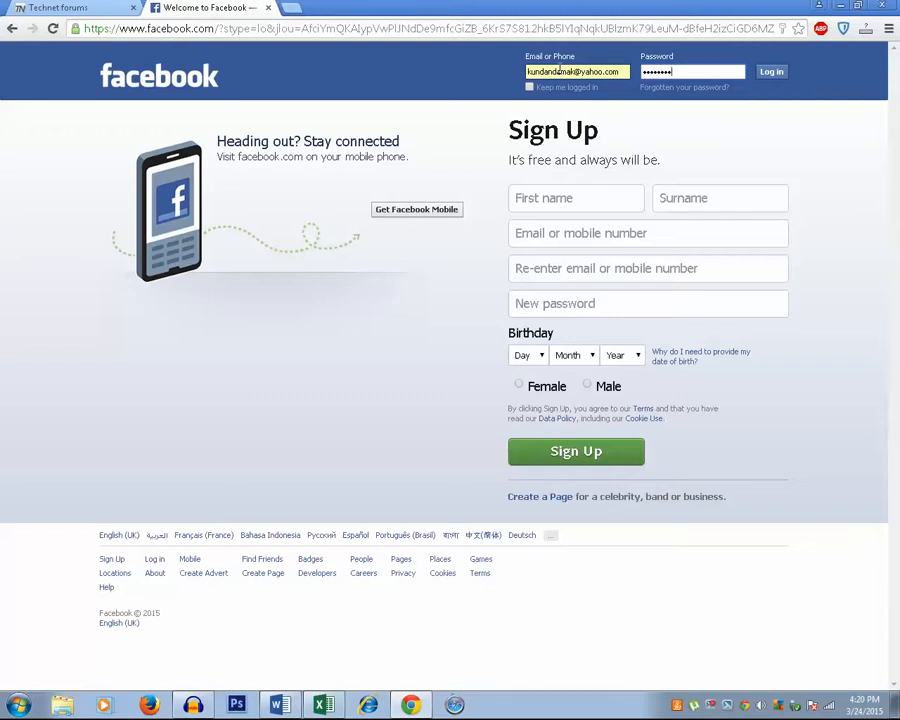
left_click(784, 72)
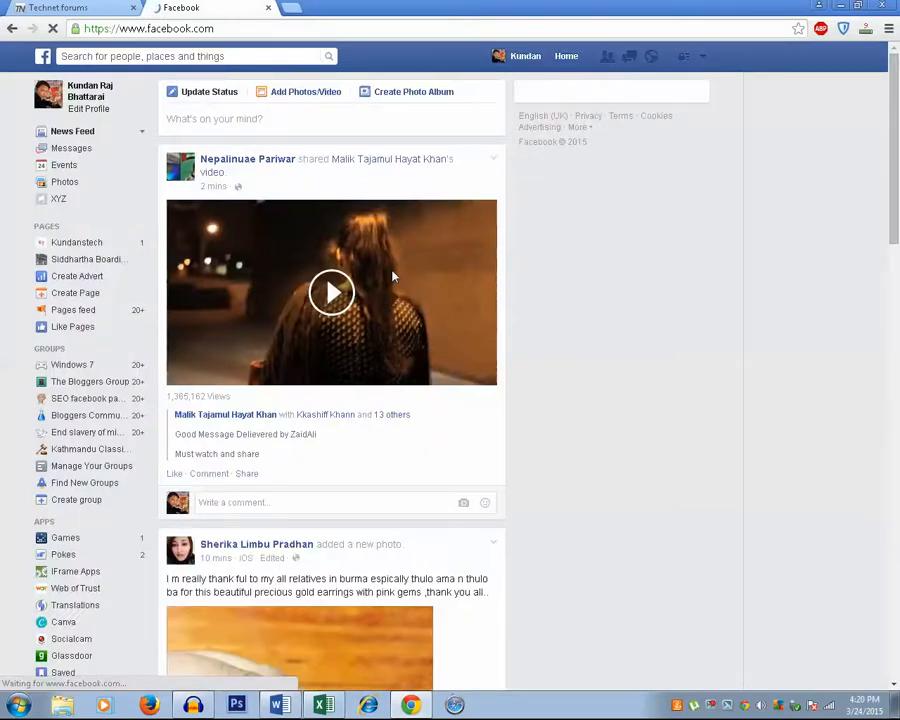